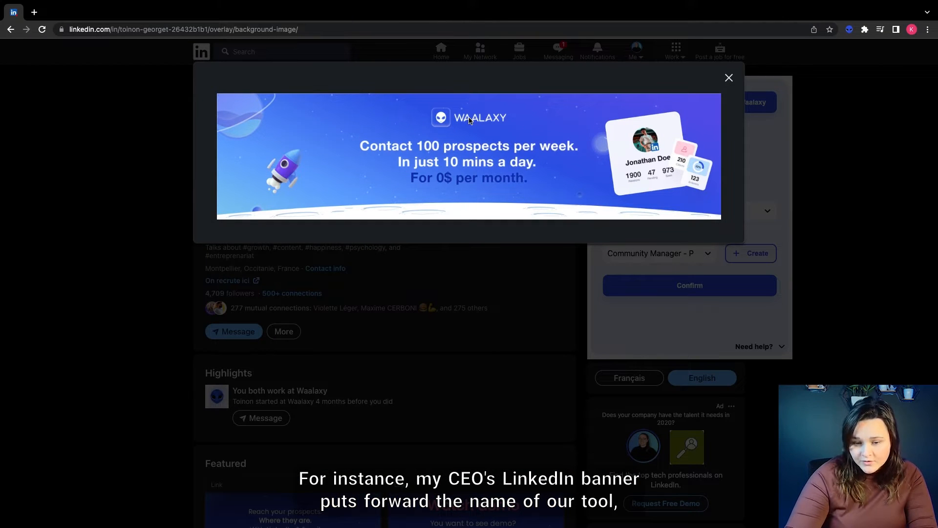
mouse_move(436, 145)
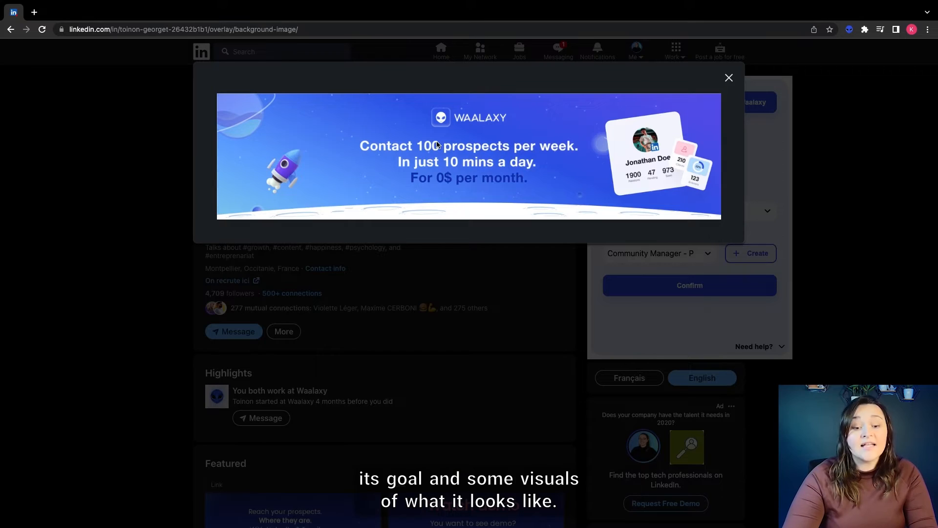
mouse_move(668, 115)
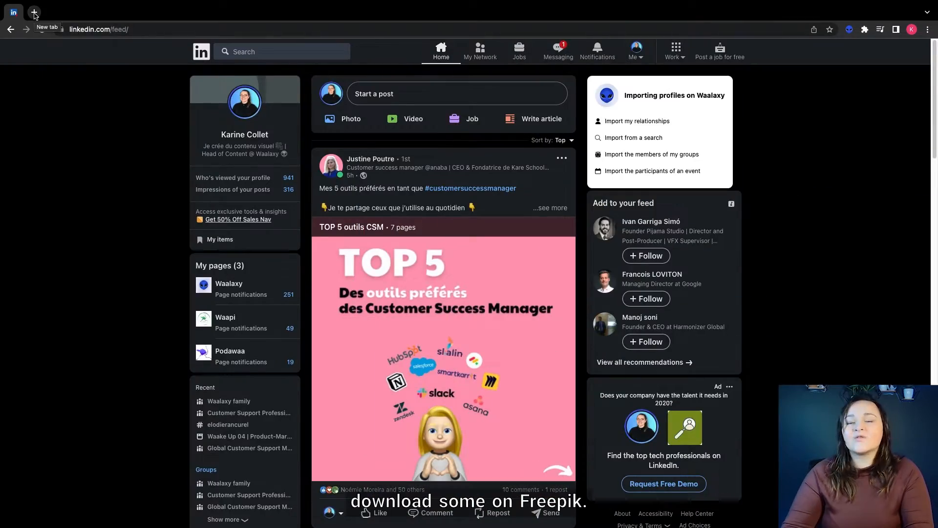
- Search Freepik for 'office' in a new tab and preview one free desk photo
click(33, 11)
text(freepik.com)
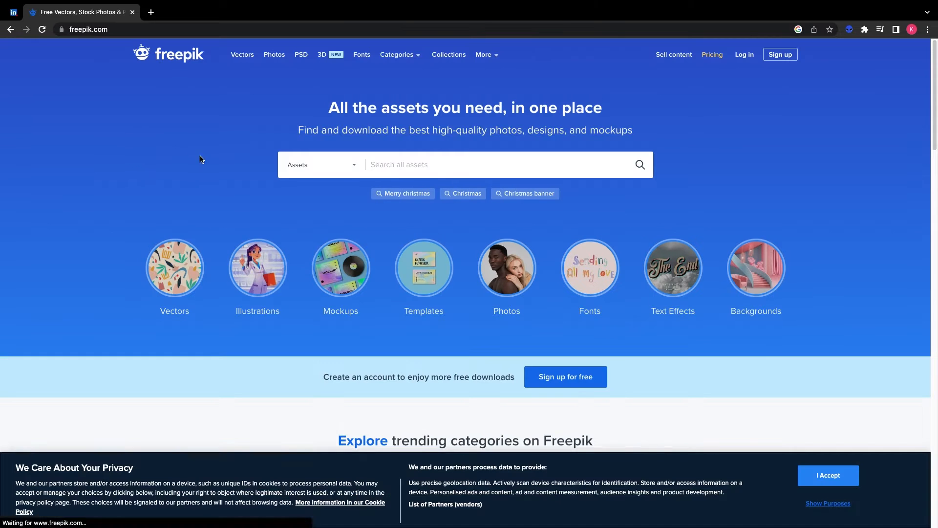
text(office)
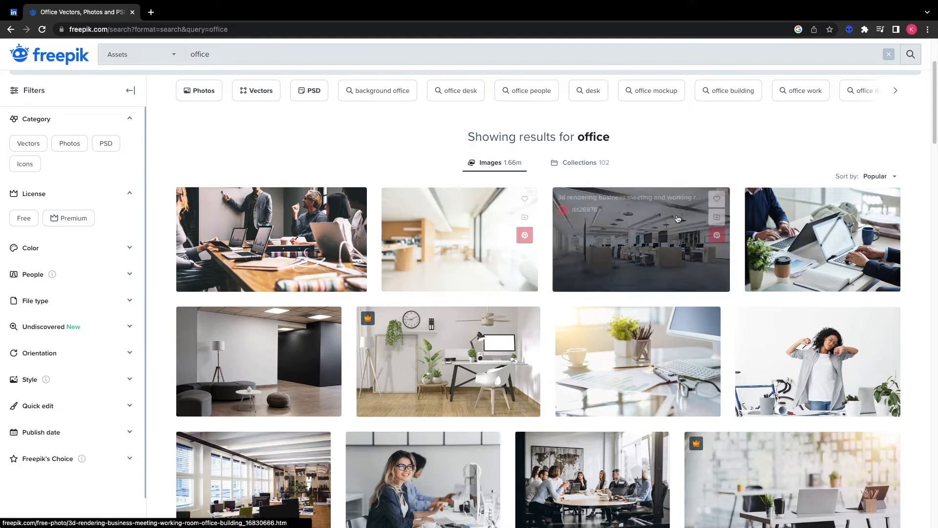
click(822, 238)
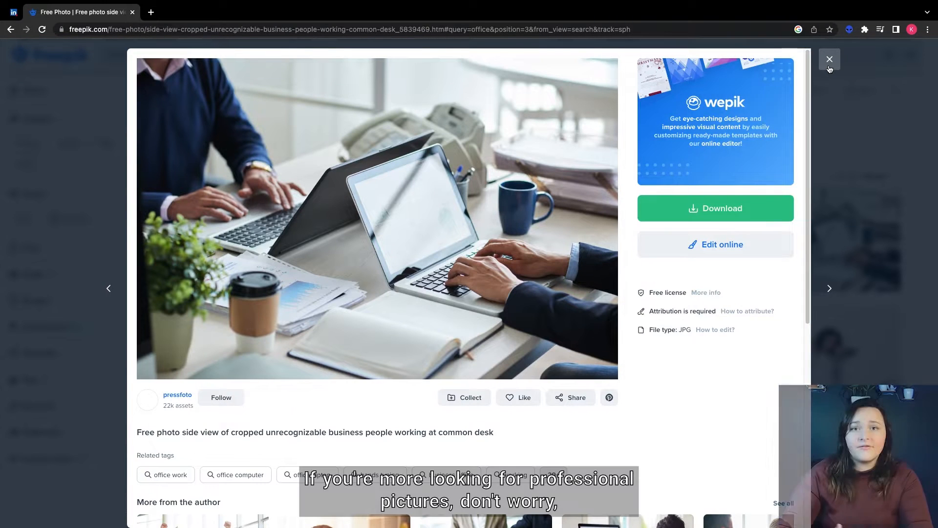
click(830, 59)
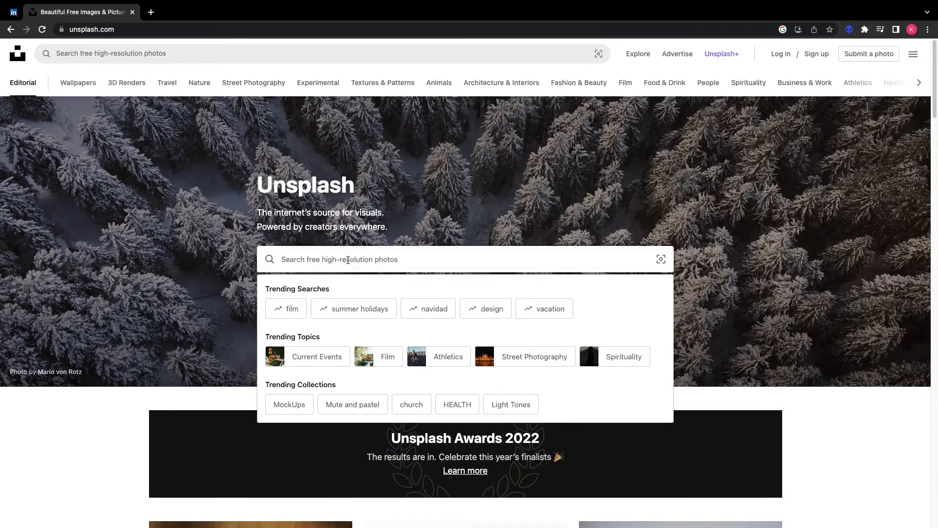
- Search Unsplash for 'office' and view one of the office photo results
text(office)
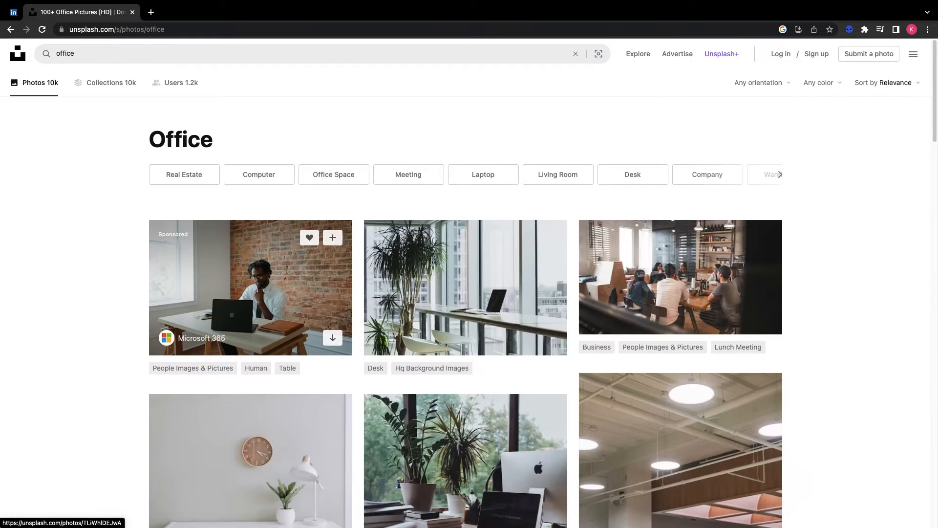
click(680, 277)
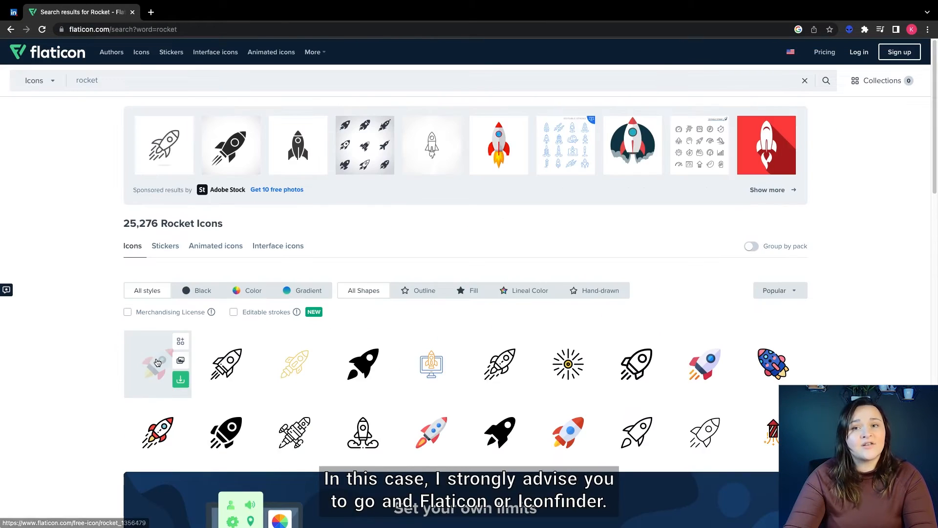
- Head from Flaticon's rocket results to Iconfinder via the address bar
text(ico)
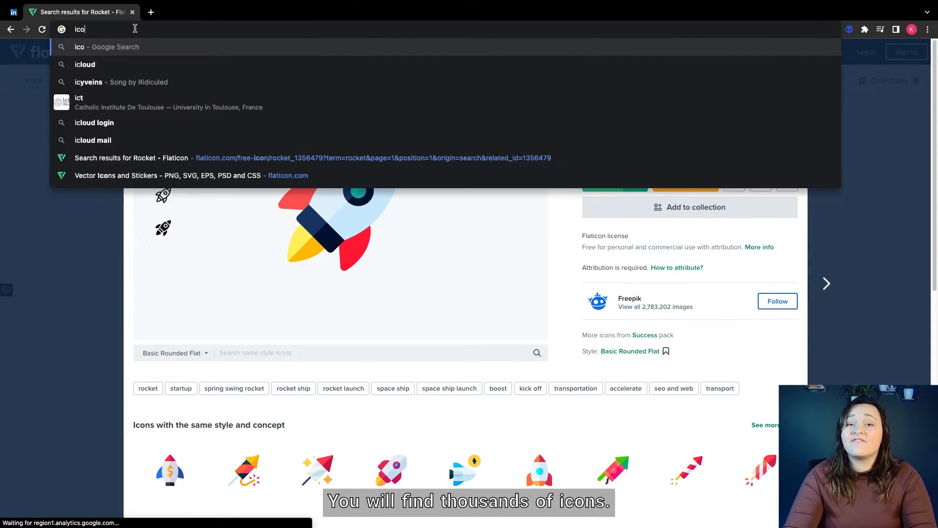
text(iconfinder)
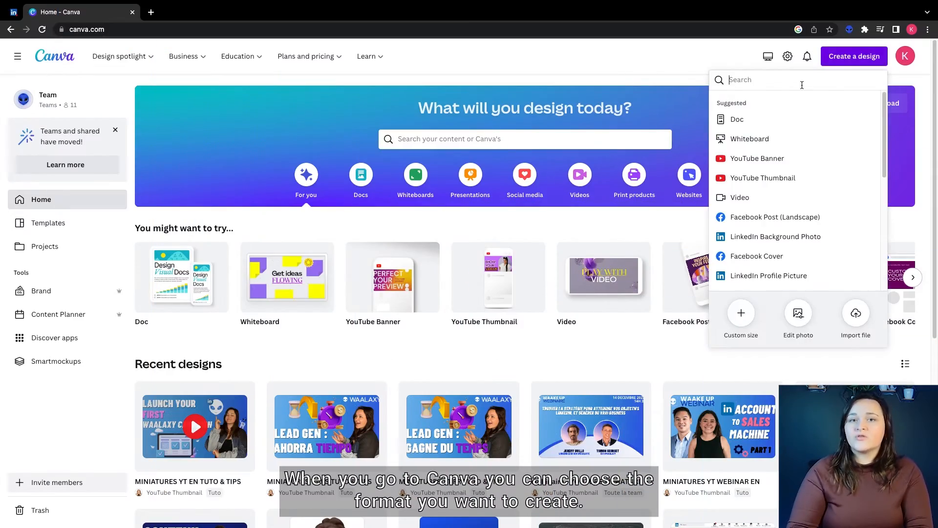
- Create a LinkedIn Background Photo design and try three banner templates on it
text(linkedin bac)
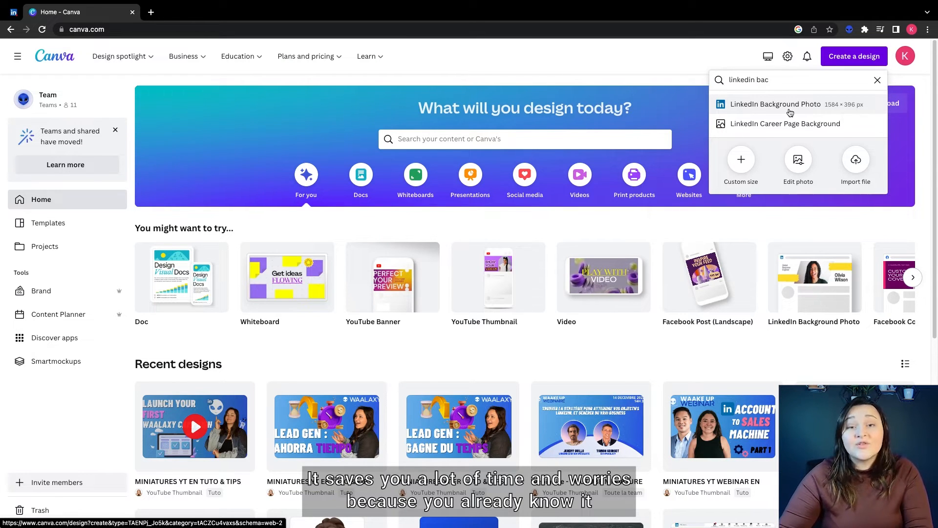
click(775, 104)
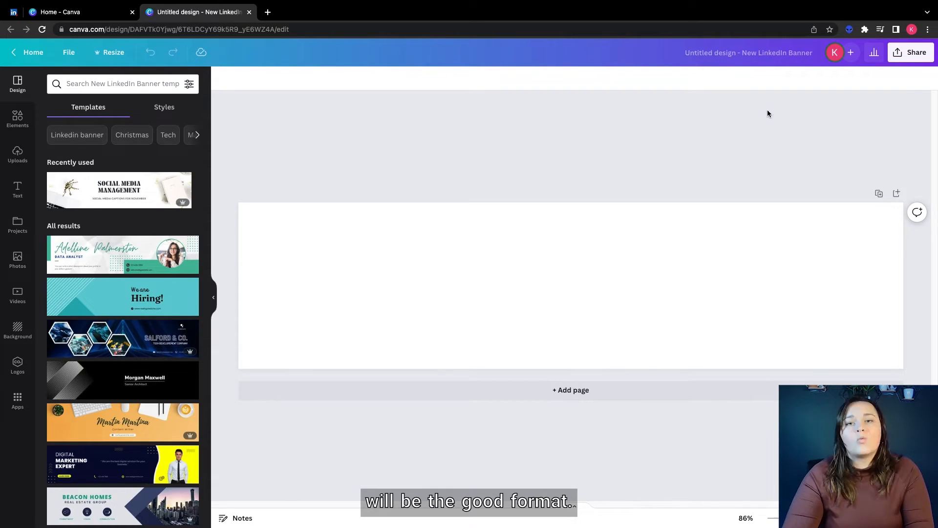
click(119, 190)
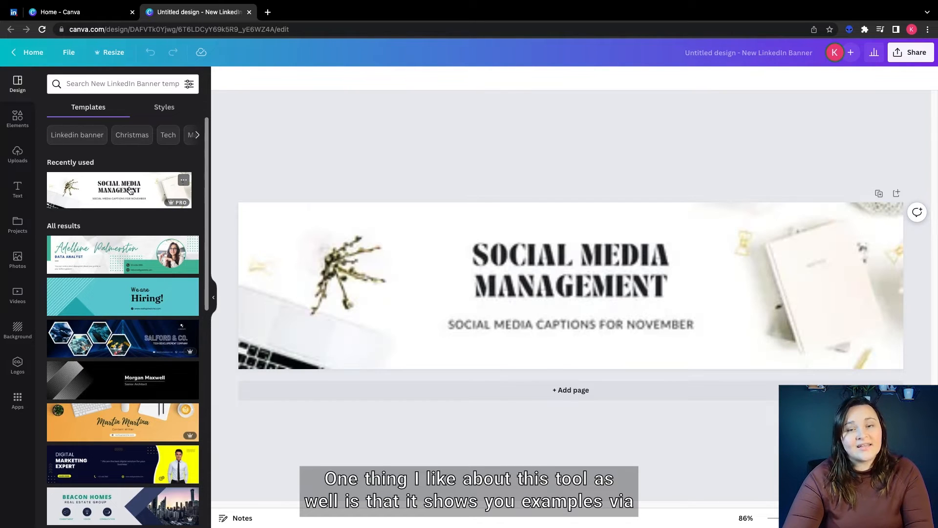
click(122, 297)
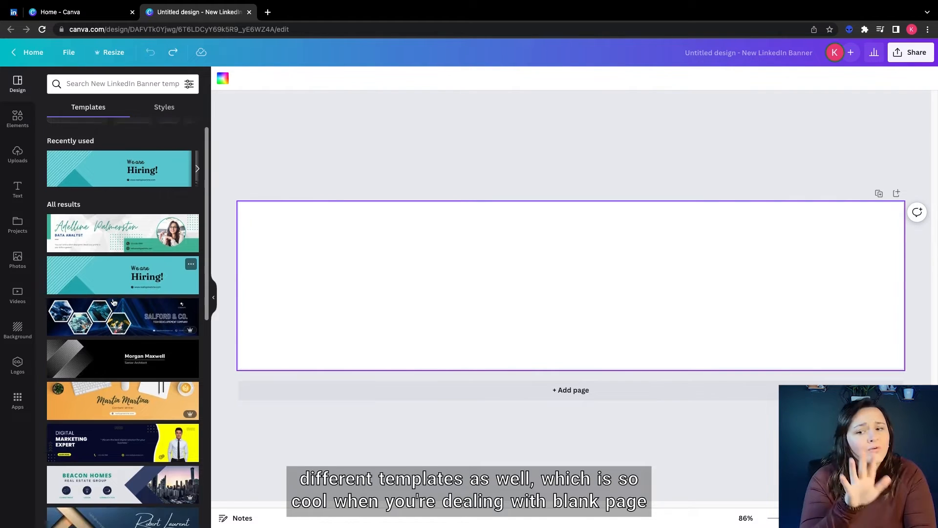
click(123, 399)
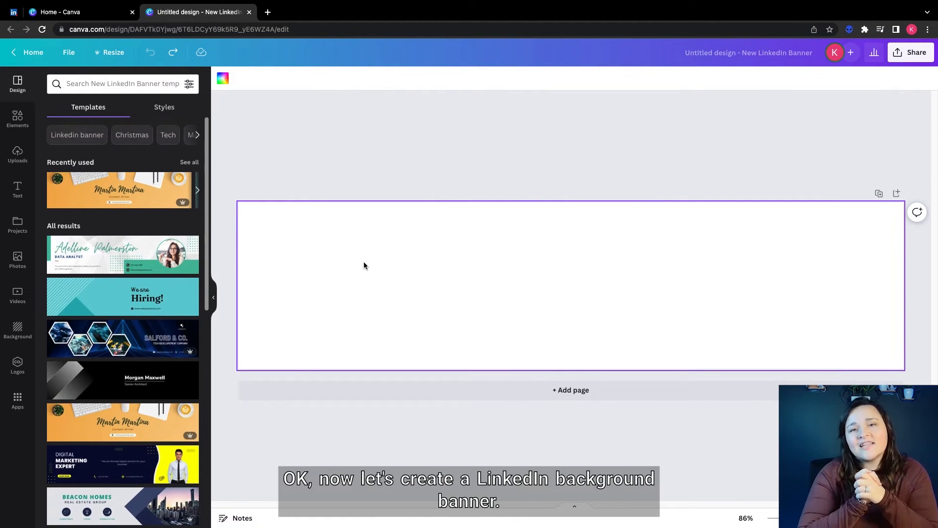
mouse_move(494, 262)
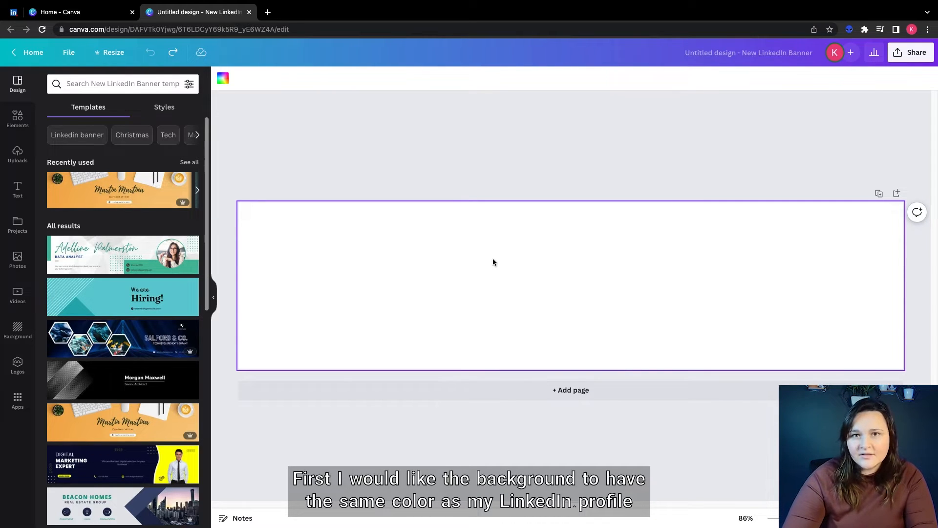
- Apply a blue gradient background with custom colour #54B0FF and remove the reference photo
click(17, 154)
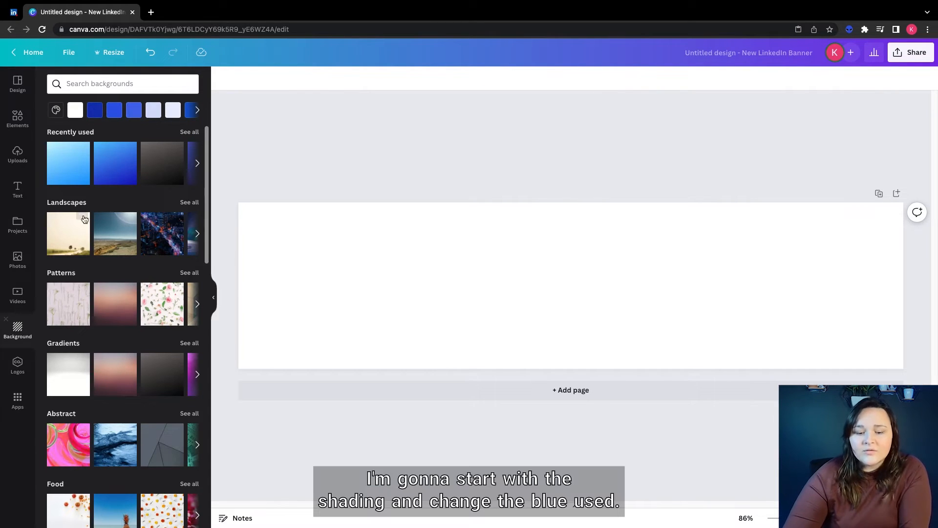
click(68, 164)
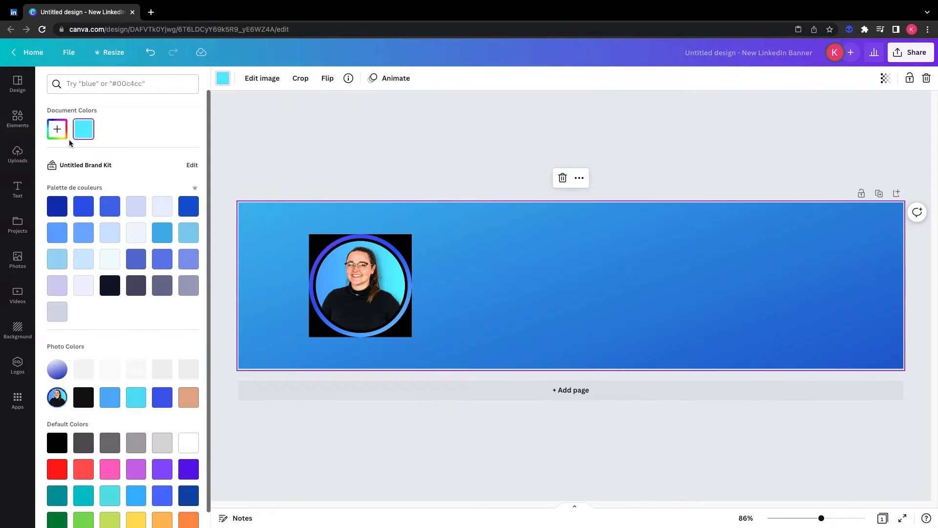
click(57, 129)
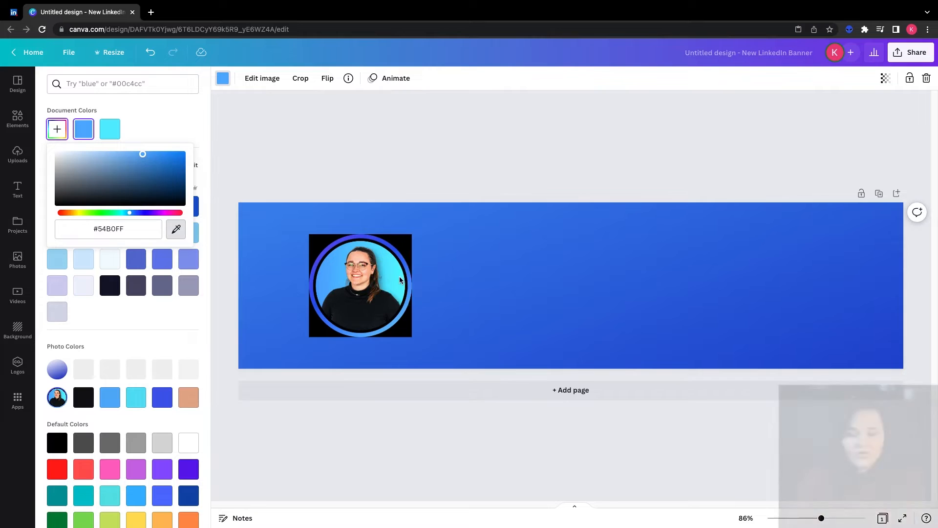
click(110, 129)
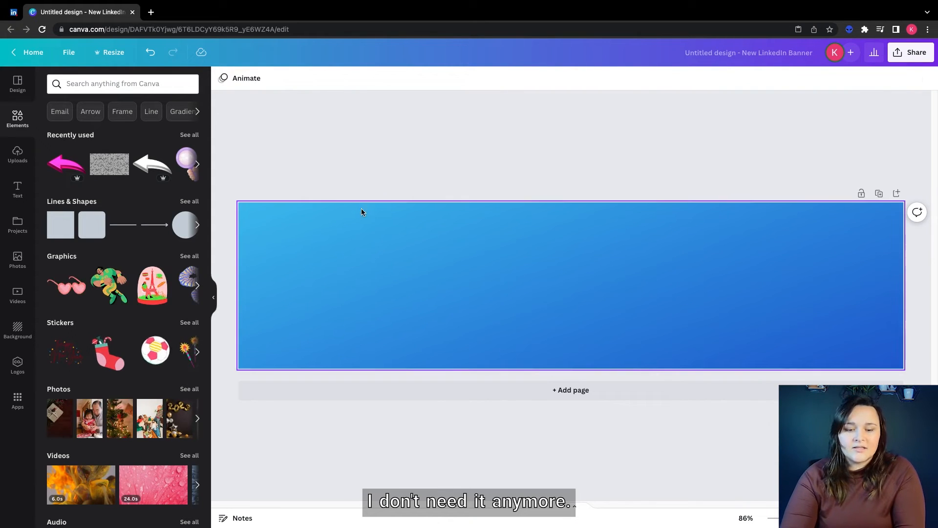
- Add a text box reading 'Content Creator' with Instagram, YouTube and LinkedIn lines below
click(17, 189)
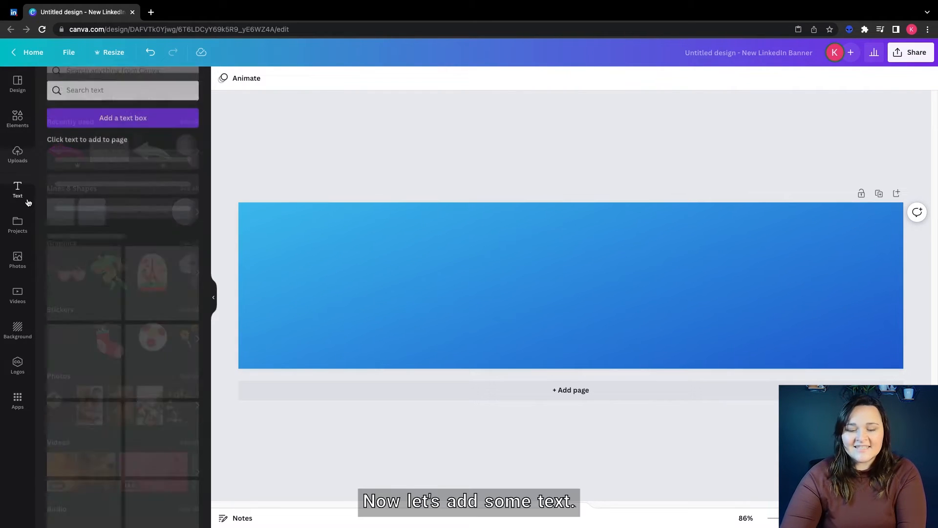
click(123, 118)
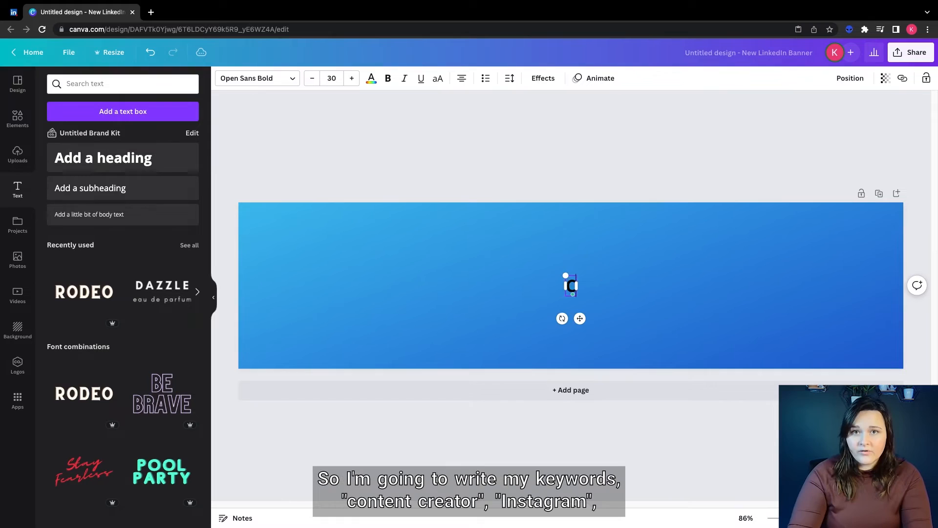
text(Content Creator)
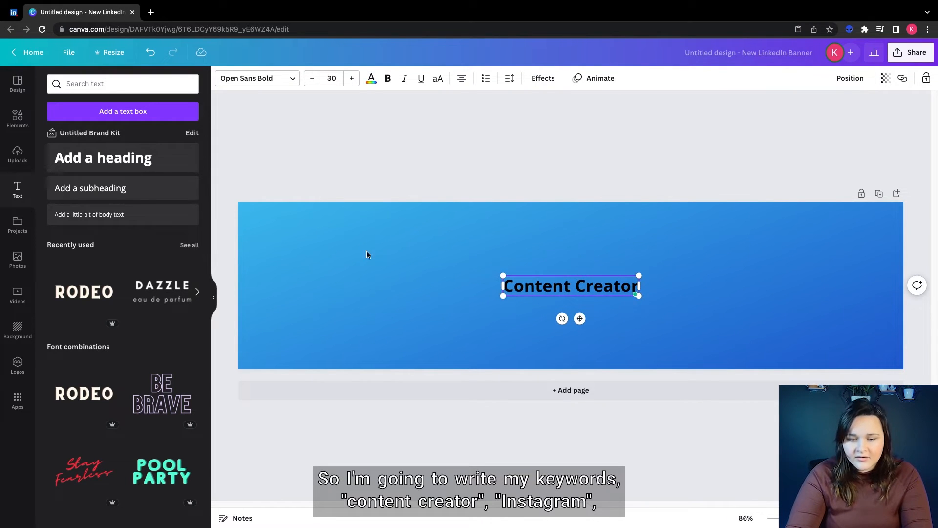
text(Instagram)
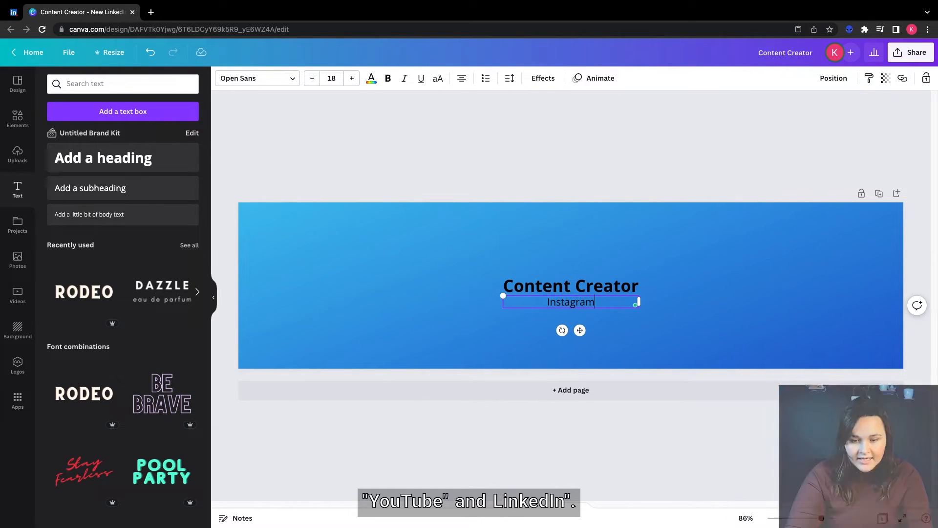
text(YouTube)
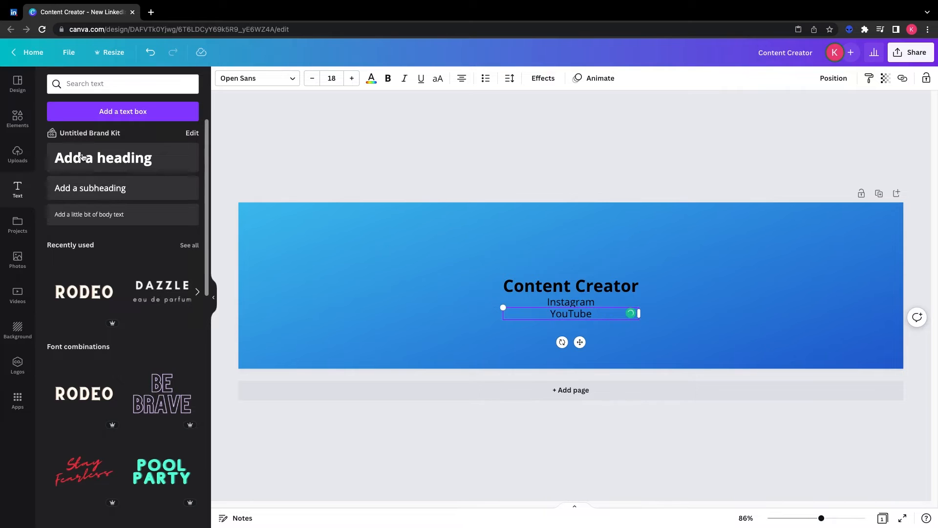
text(LinkedIn)
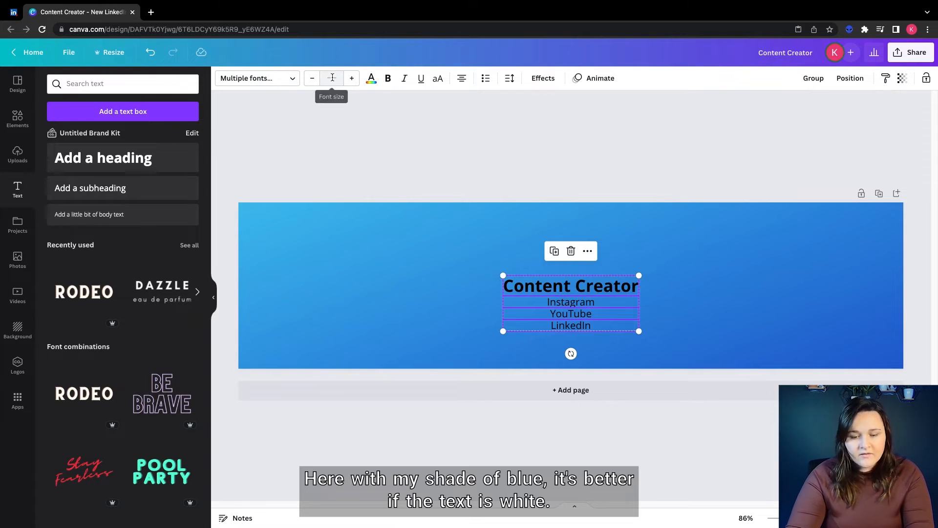
- Colour all the banner text white and enlarge the text block
click(371, 78)
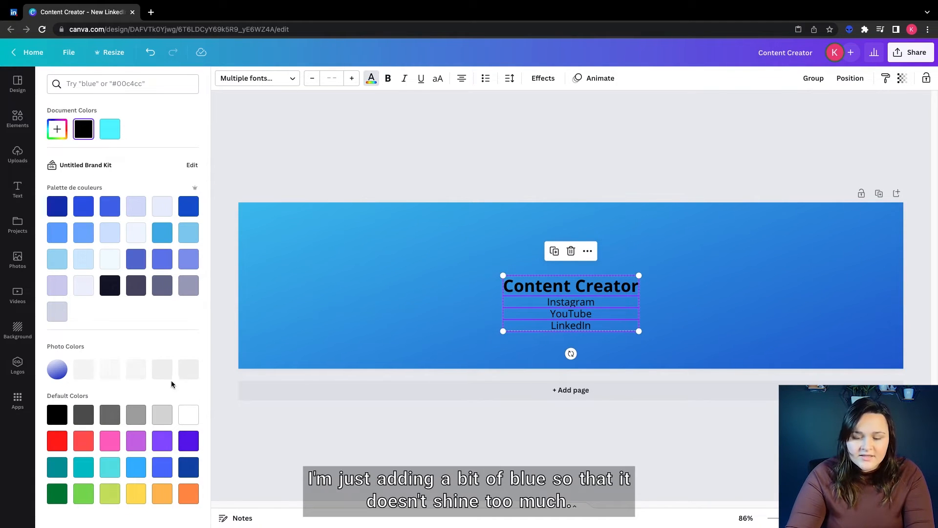
click(188, 414)
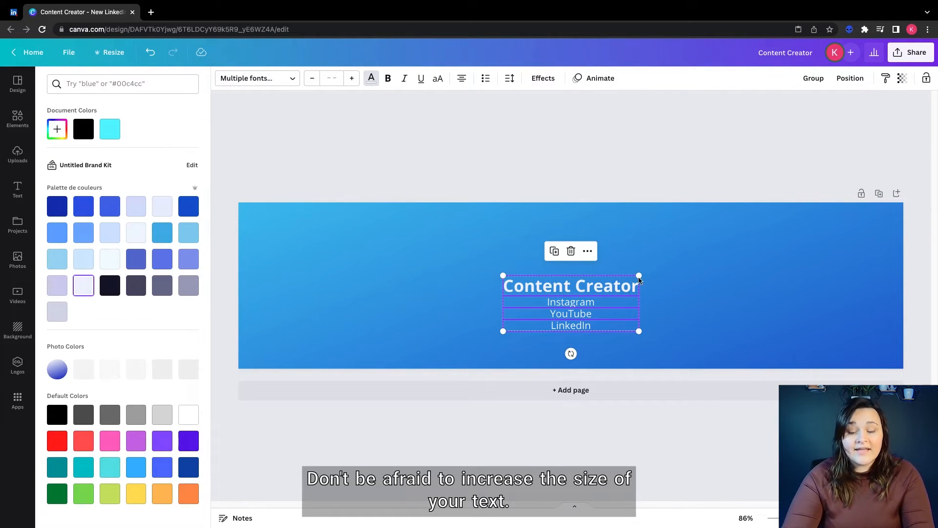
click(17, 190)
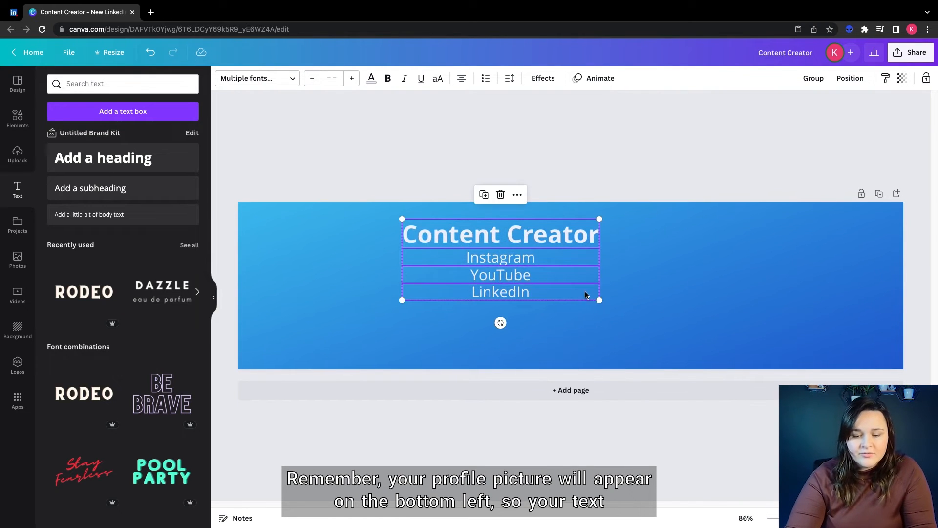
drag(599, 300, 721, 350)
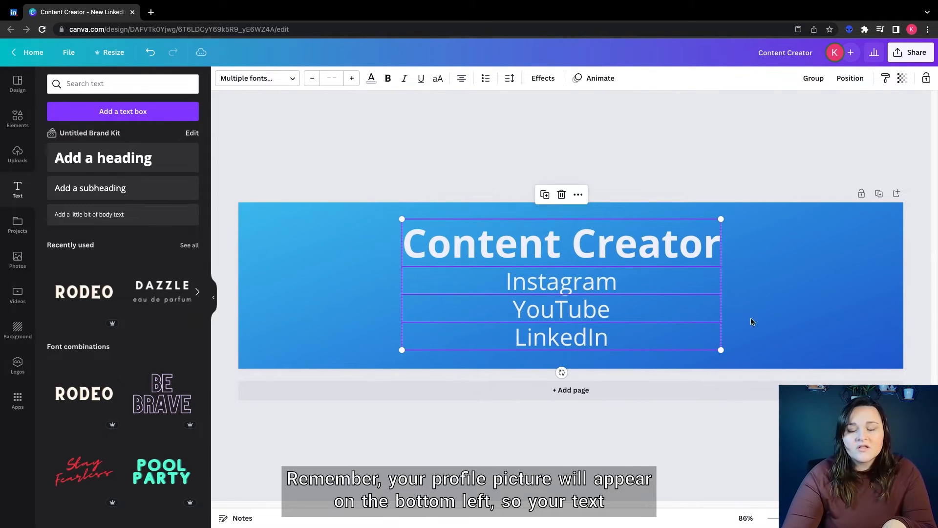
- Search the font list for 'adel' to set the text in Adelina
click(257, 78)
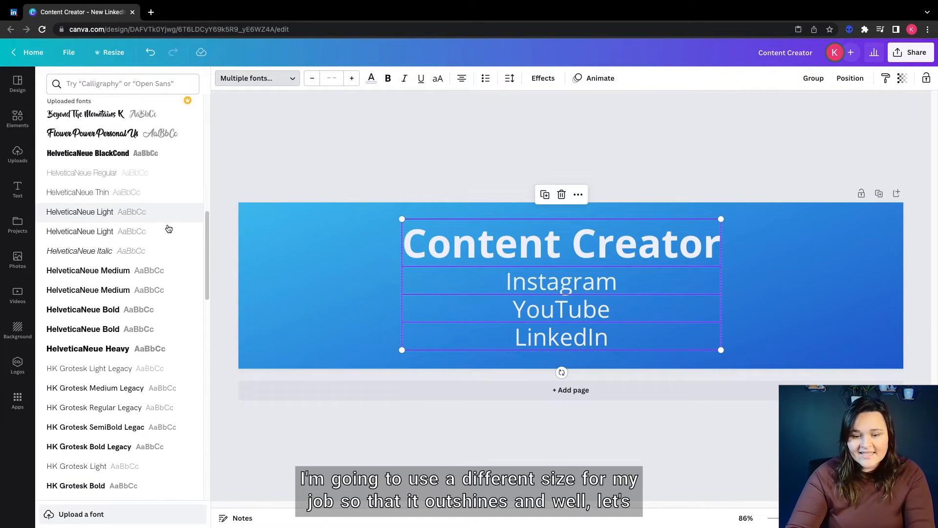
scroll(down, 3)
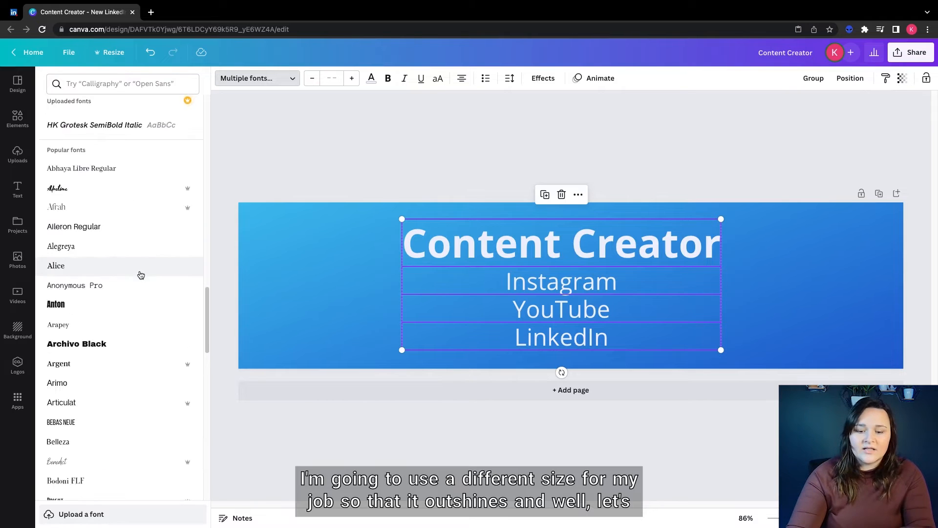
scroll(down, 3)
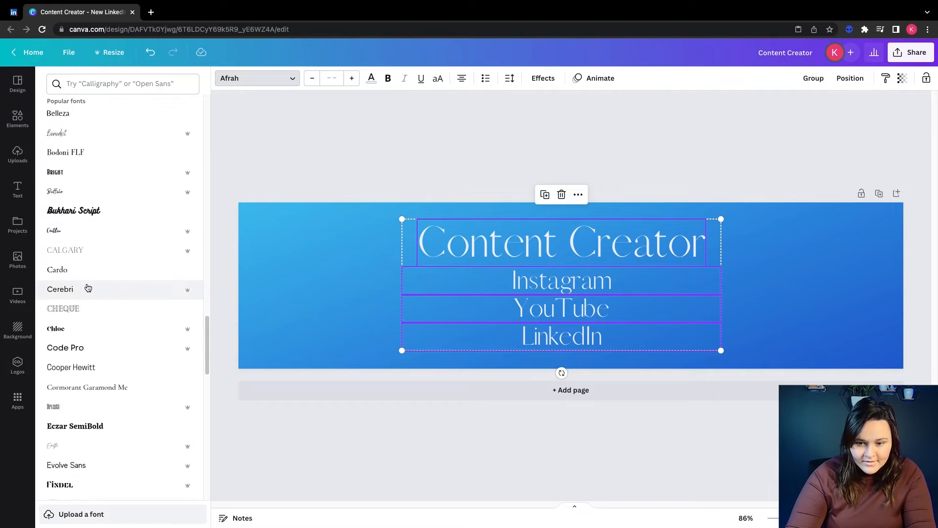
text(adel)
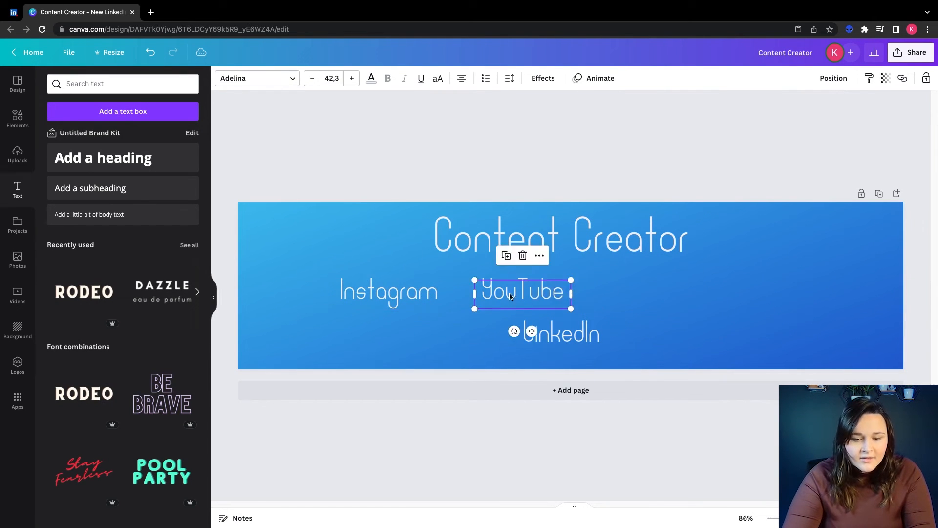
- Reposition the LinkedIn text into the platform row beside Instagram and YouTube
click(568, 248)
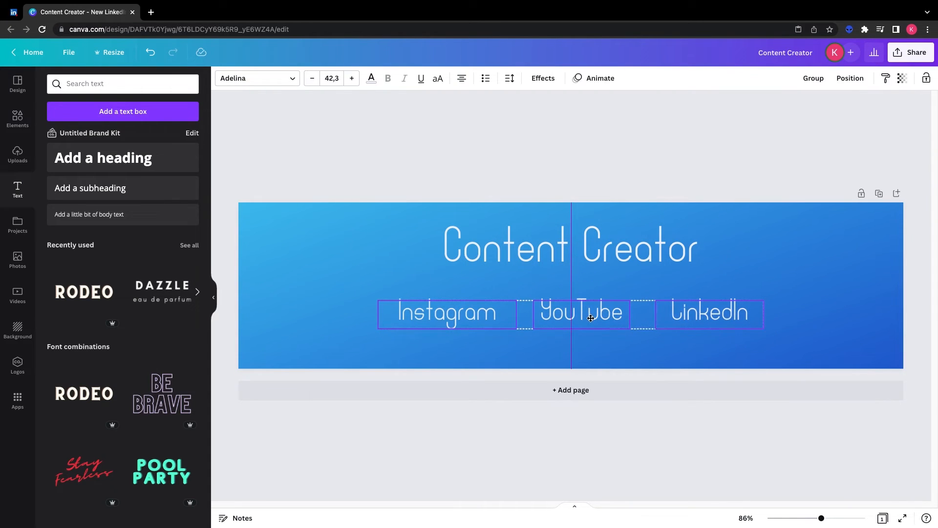
click(542, 79)
text(line)
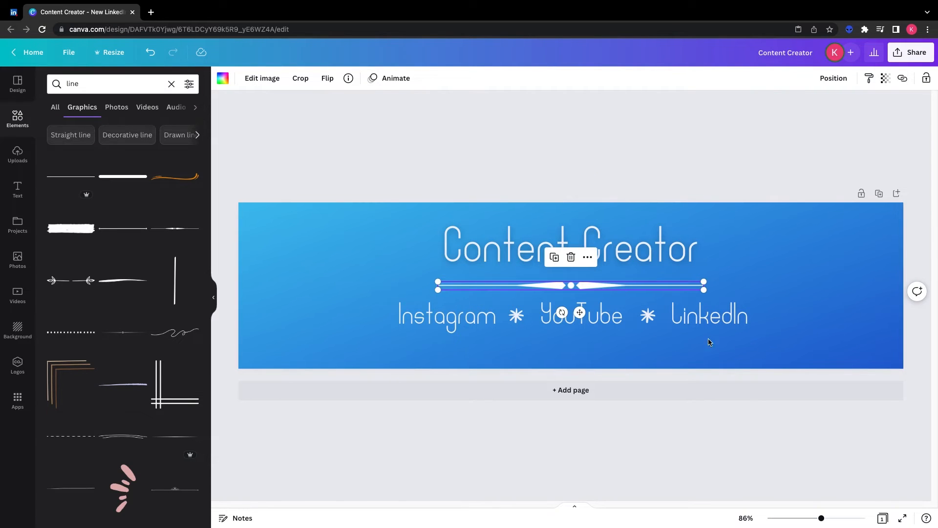
- Select the divider line under the heading and recolour it dark blue
click(568, 245)
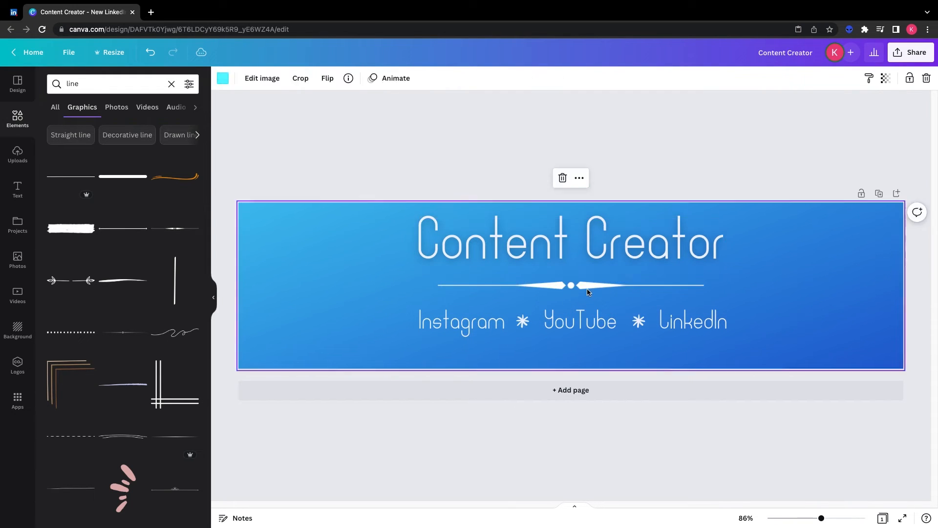
click(569, 286)
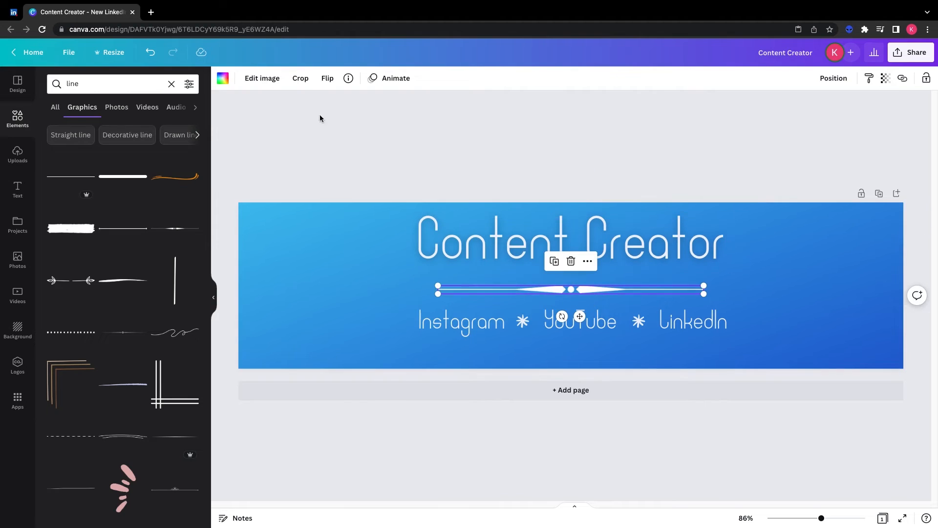
click(222, 78)
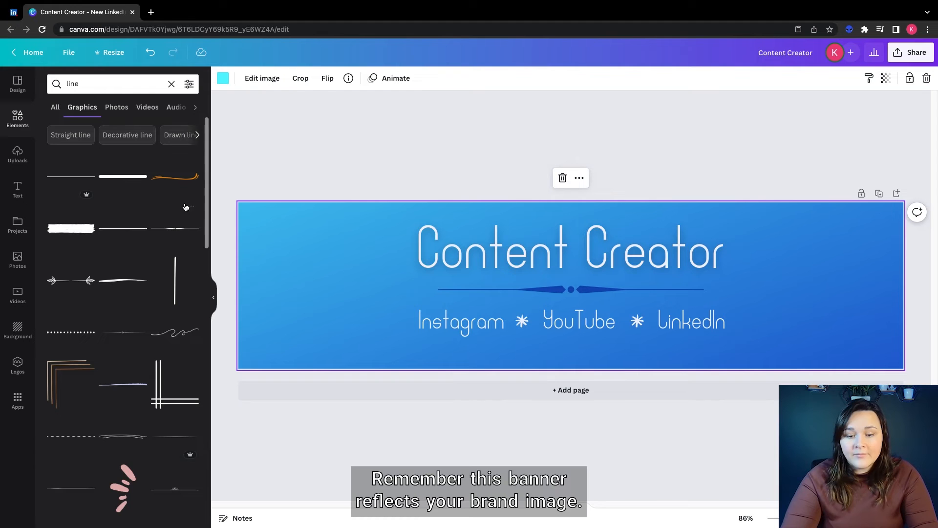
click(17, 154)
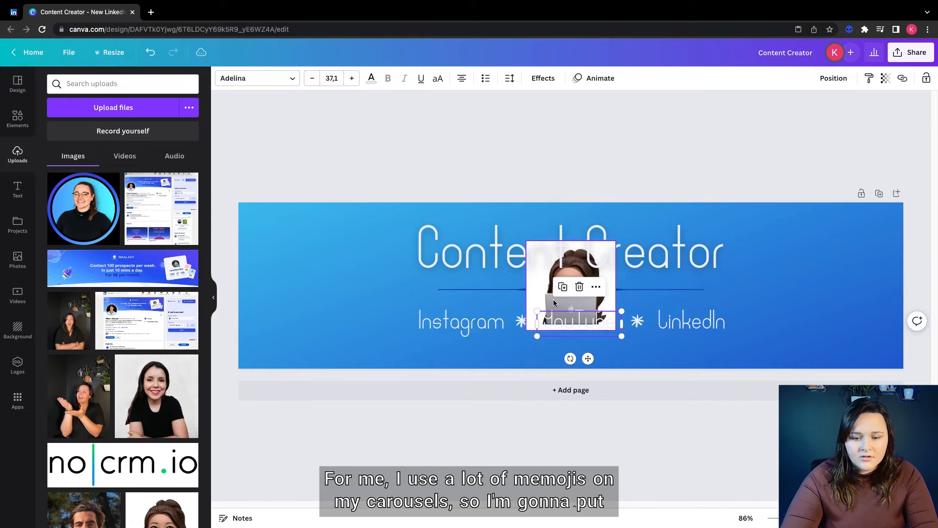
- Drop the memoji onto the banner's right side and strip its white background with BG Remover
drag(571, 287, 840, 326)
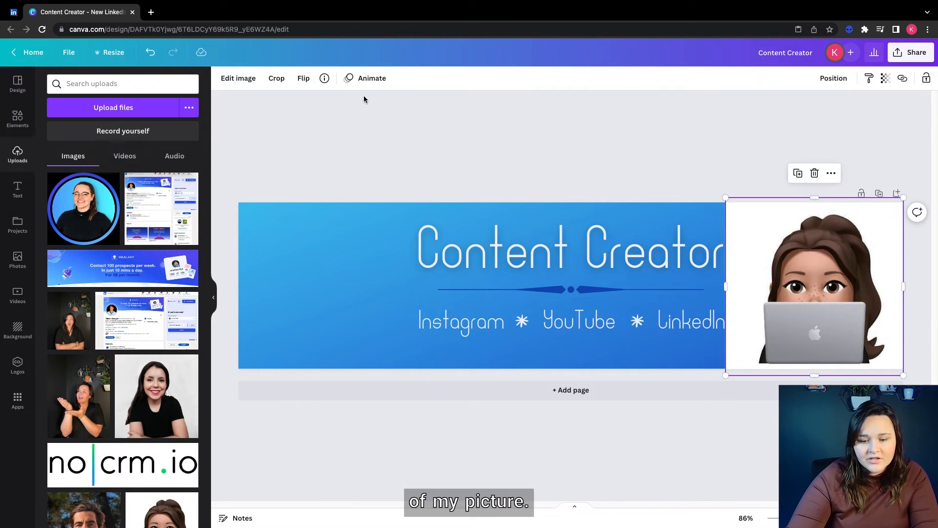
click(237, 78)
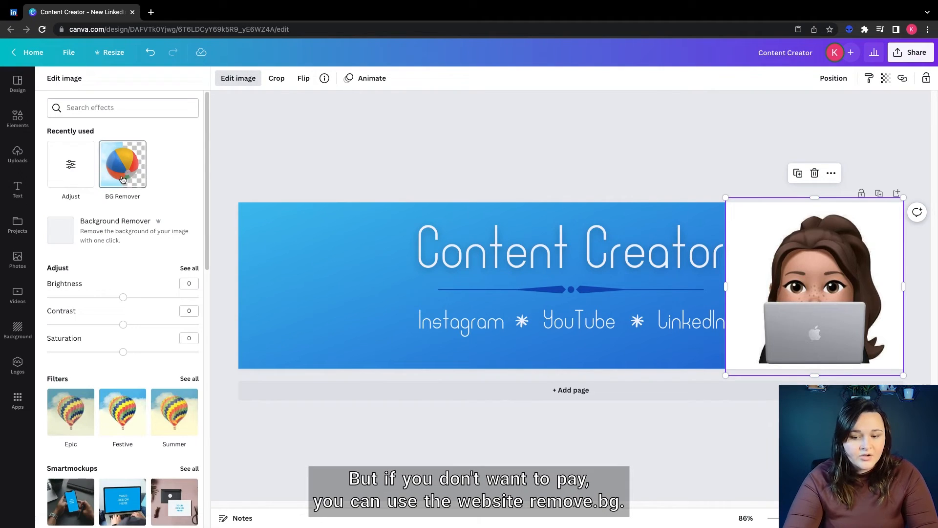
click(122, 164)
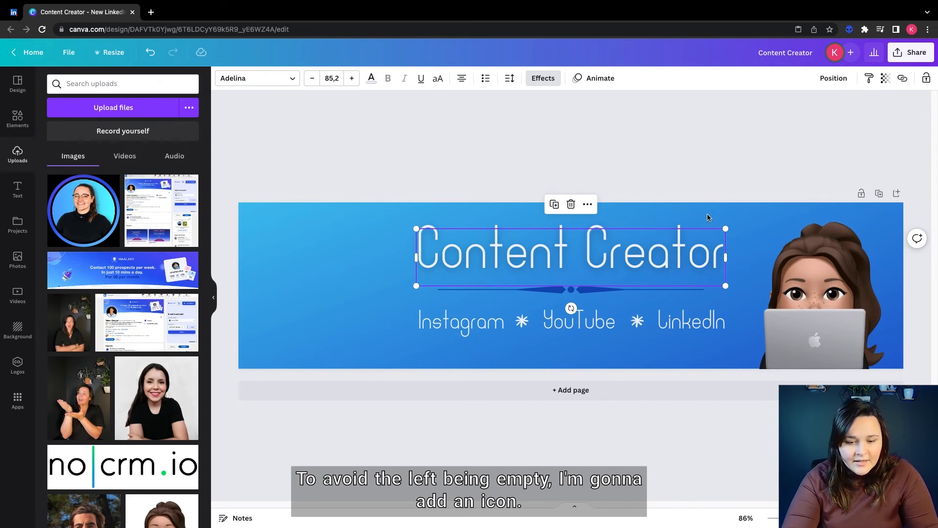
- Add the 3D paint palette graphic from the 'art' Elements search to the banner's left side
click(814, 287)
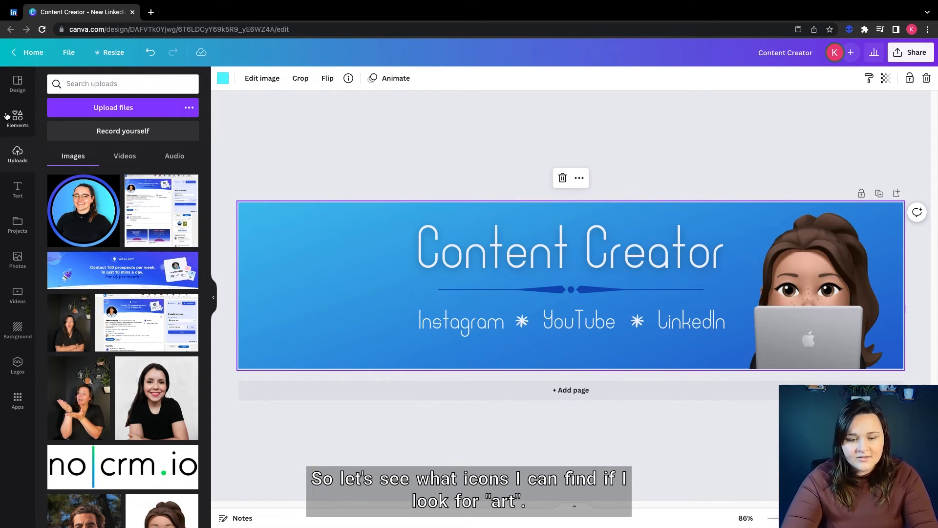
text(art)
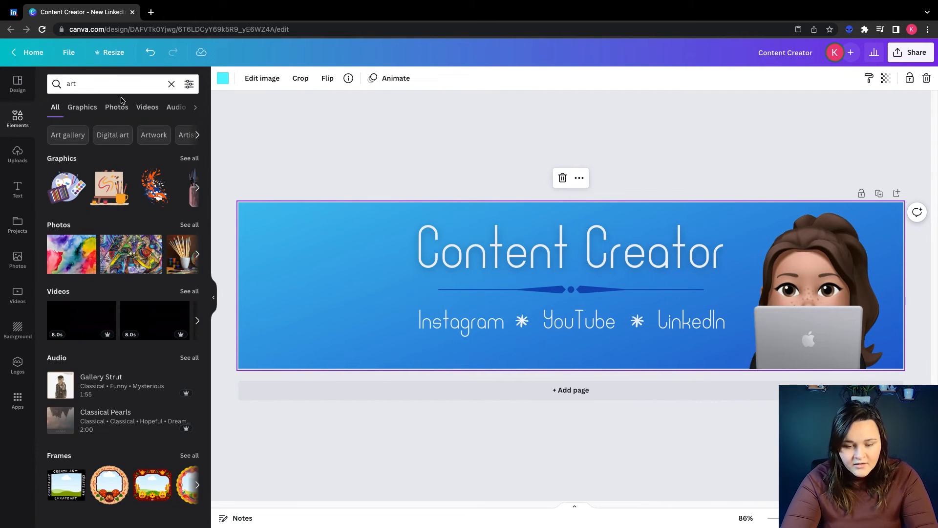
click(82, 107)
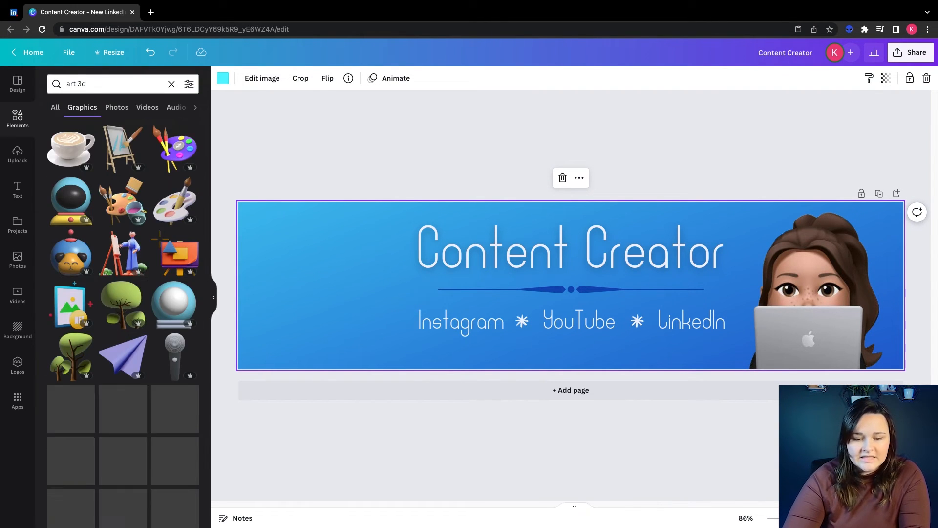
click(174, 202)
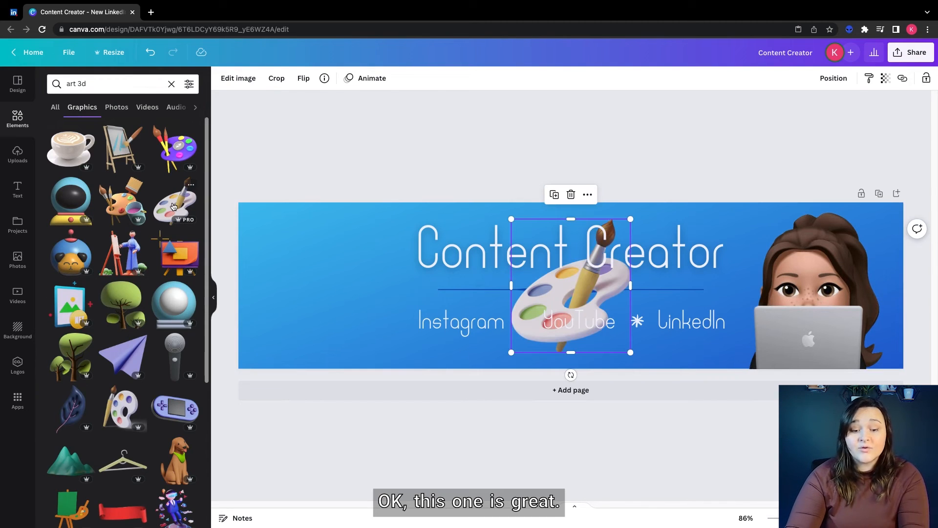
drag(569, 285, 341, 270)
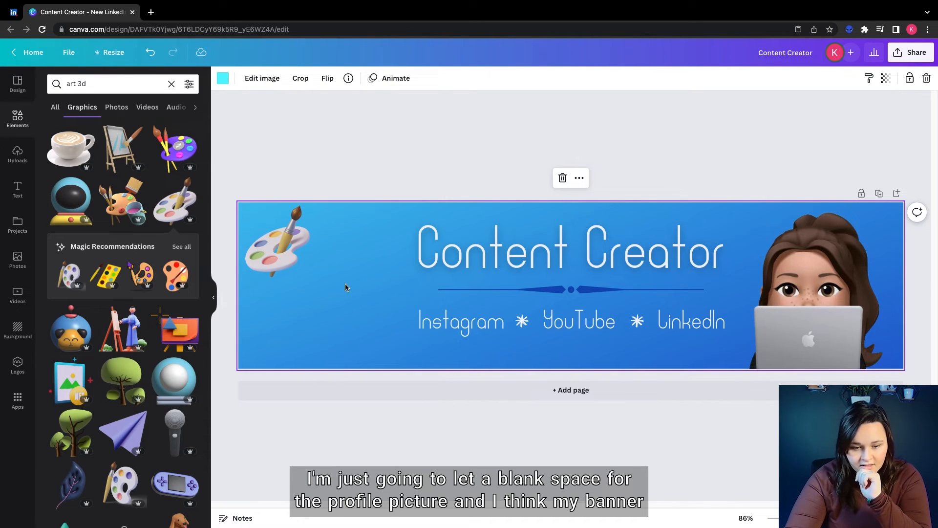
- Download the finished banner as an image via Share
click(910, 52)
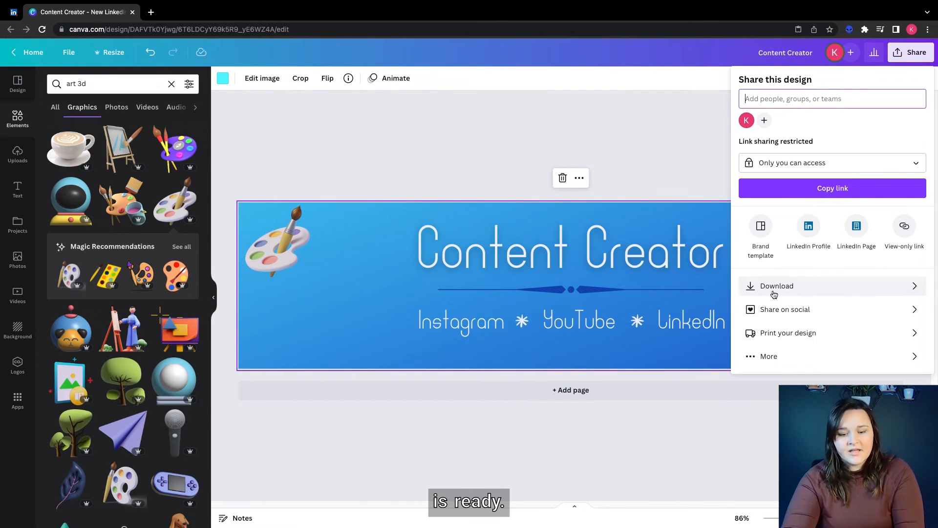
click(776, 285)
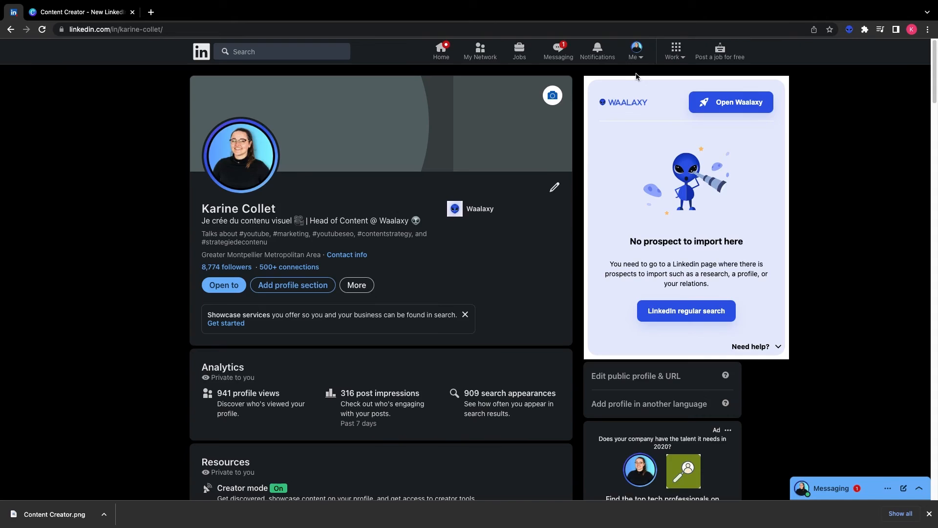
- Set Content Creator.png from Downloads as the LinkedIn background photo and save it
click(552, 95)
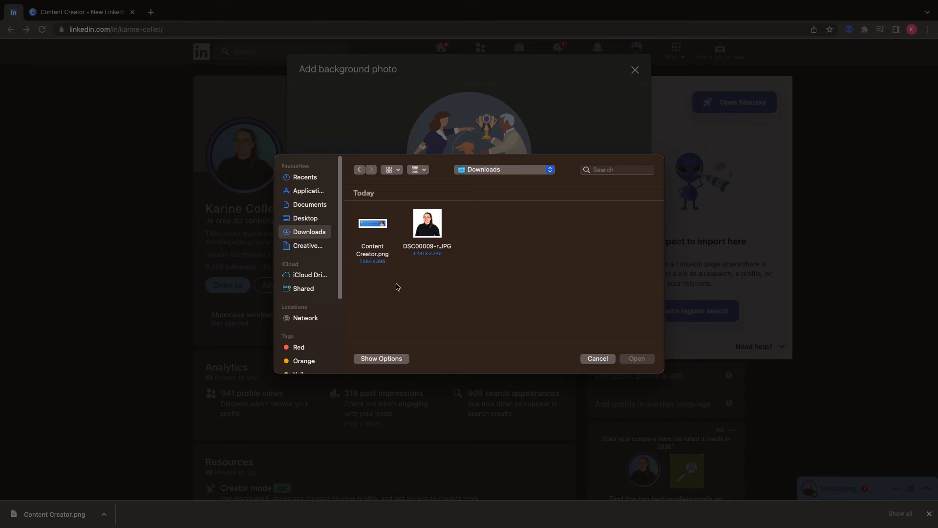
double_click(371, 228)
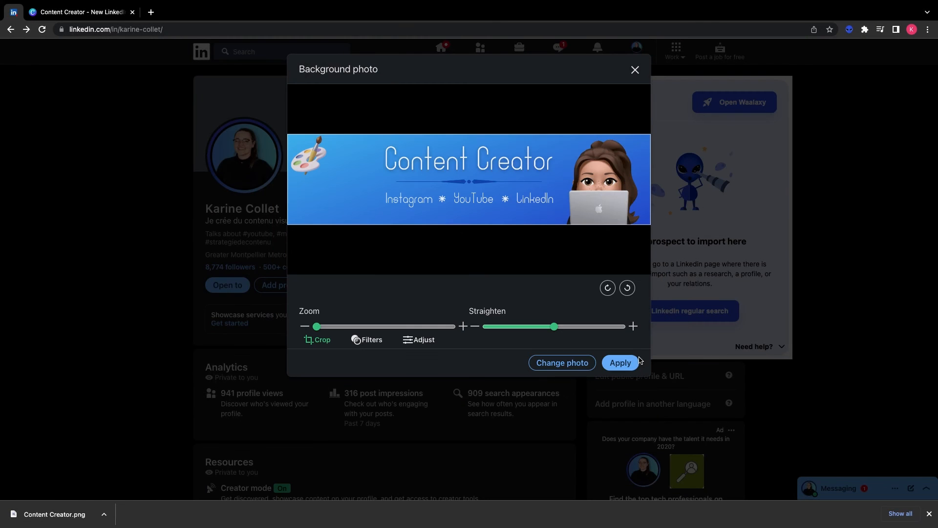
click(620, 363)
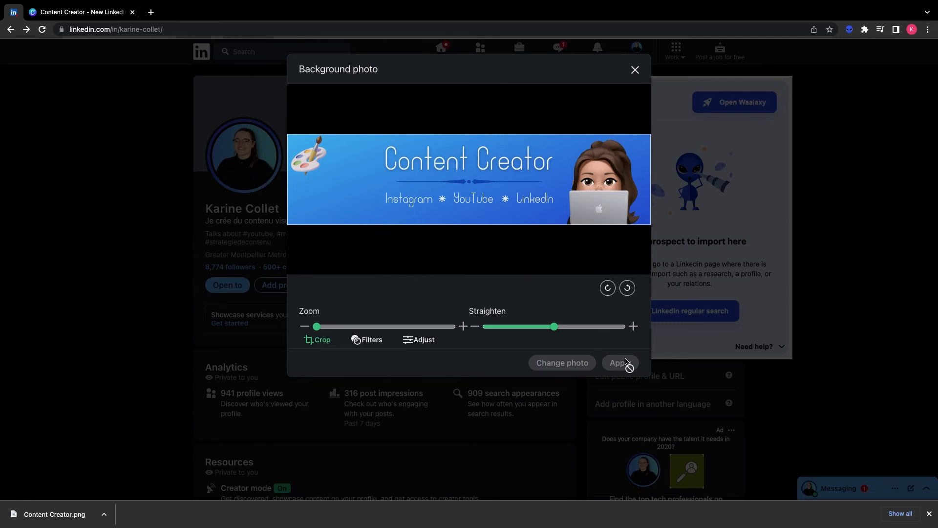
click(620, 363)
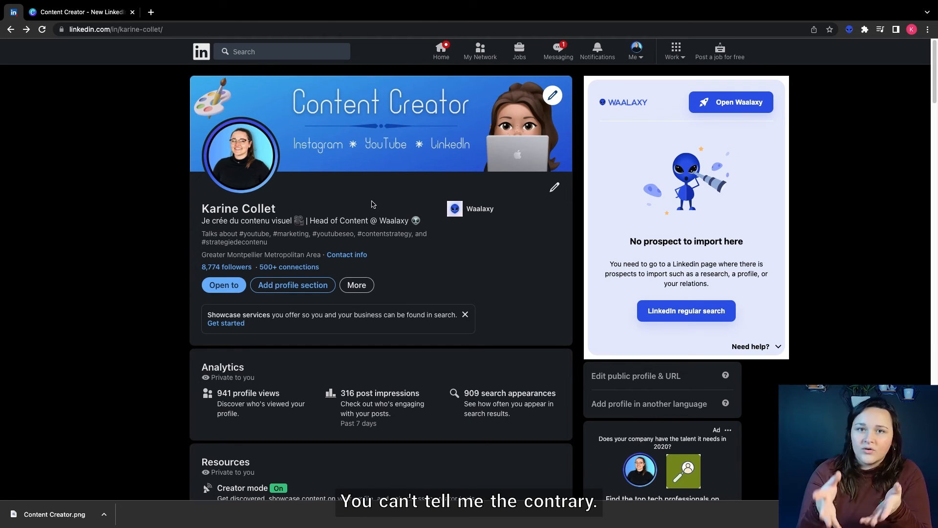
click(150, 12)
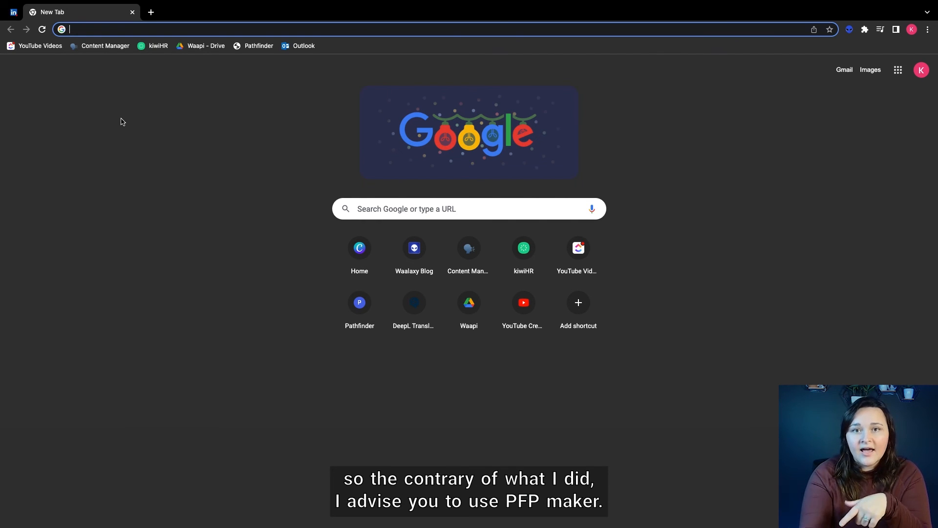
- Find pfp maker via search and upload a photo to generate profile pictures
text(pfp maker)
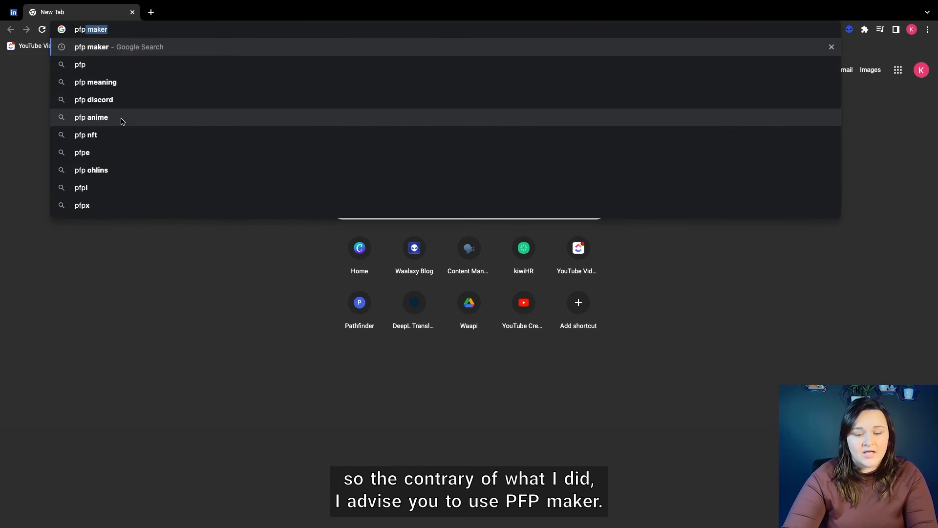
click(118, 47)
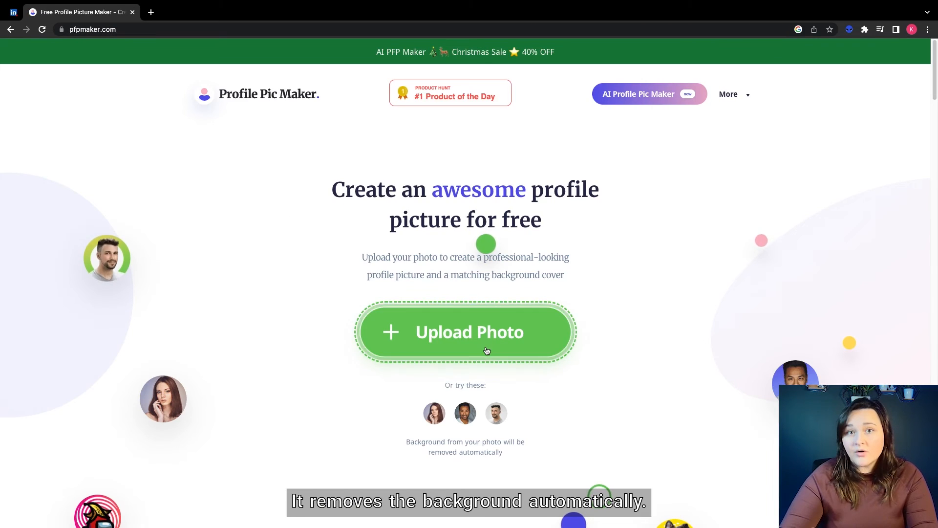
click(465, 331)
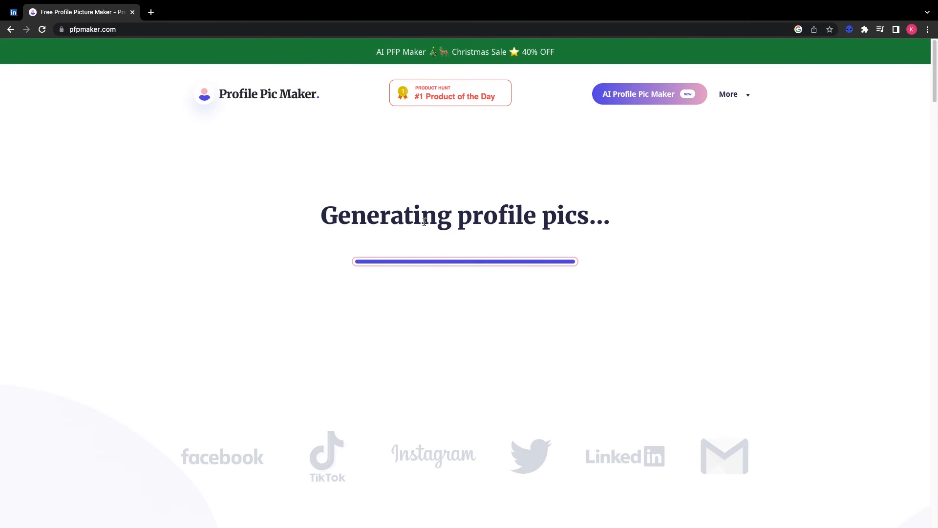
- Copy the banner's light-blue colour code #58F5FF from Canva's colour picker
click(197, 12)
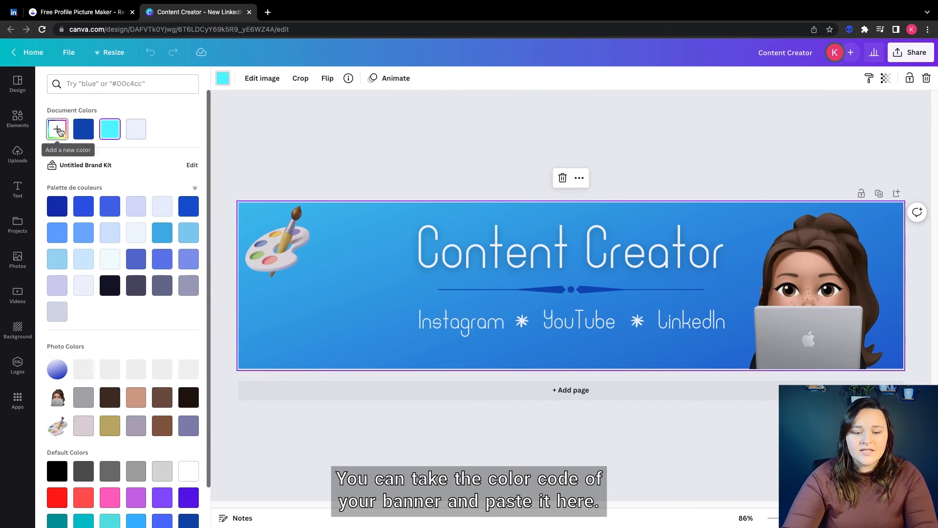
right_click(107, 229)
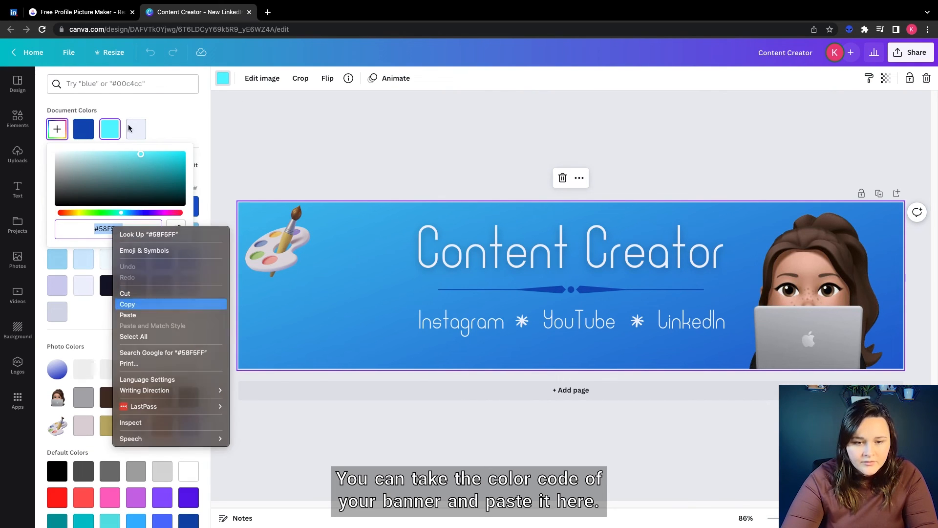
click(81, 12)
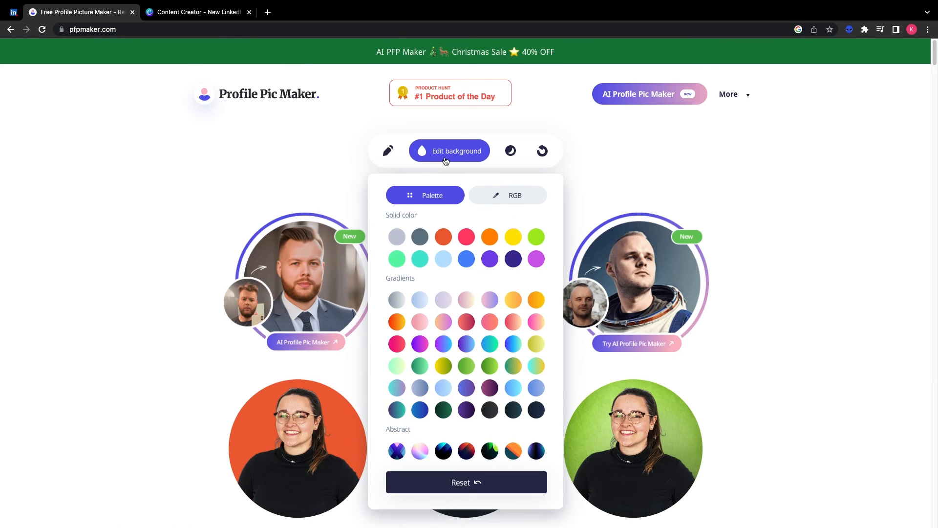
- Give the profile picture a blue gradient background and download it as profile-pic.png
click(507, 196)
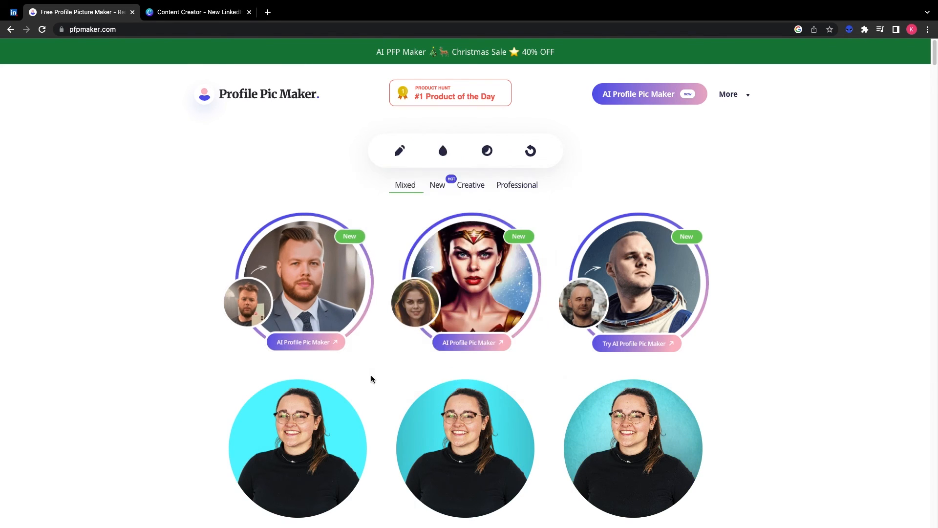
scroll(down, 3)
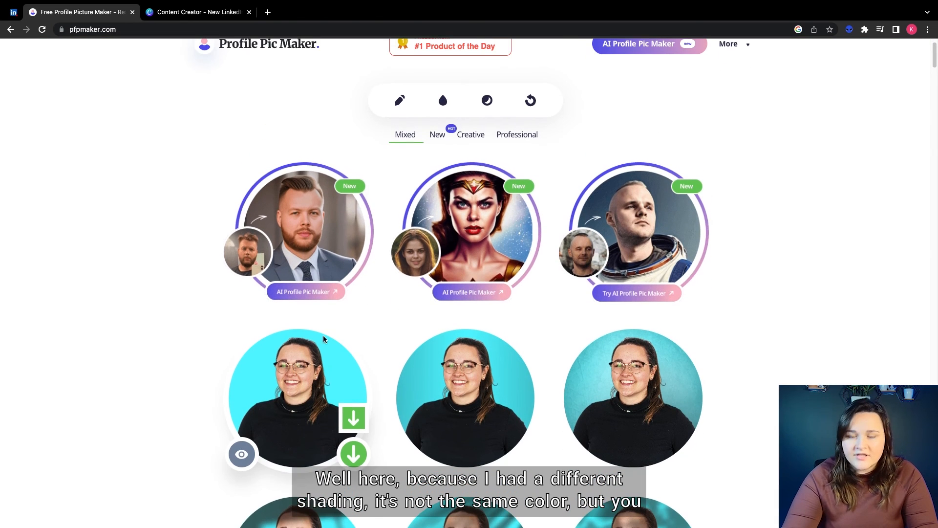
click(445, 99)
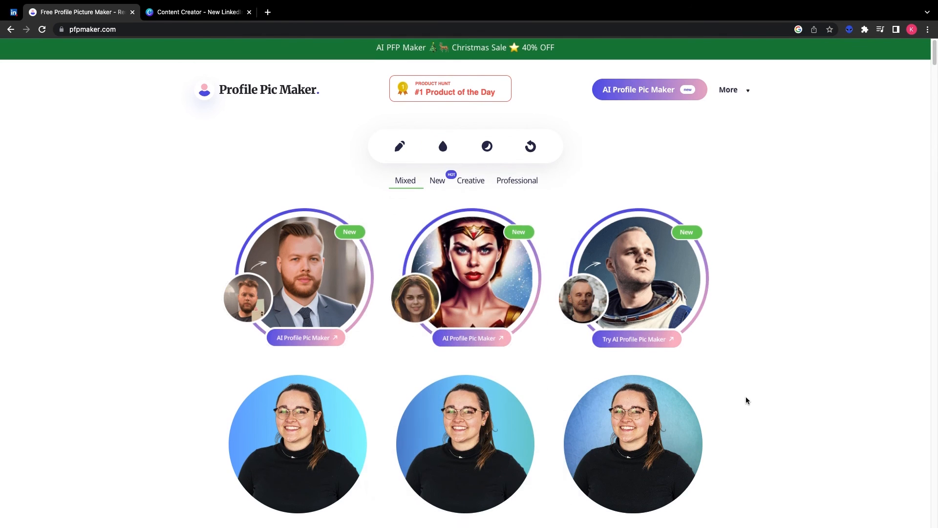
click(353, 444)
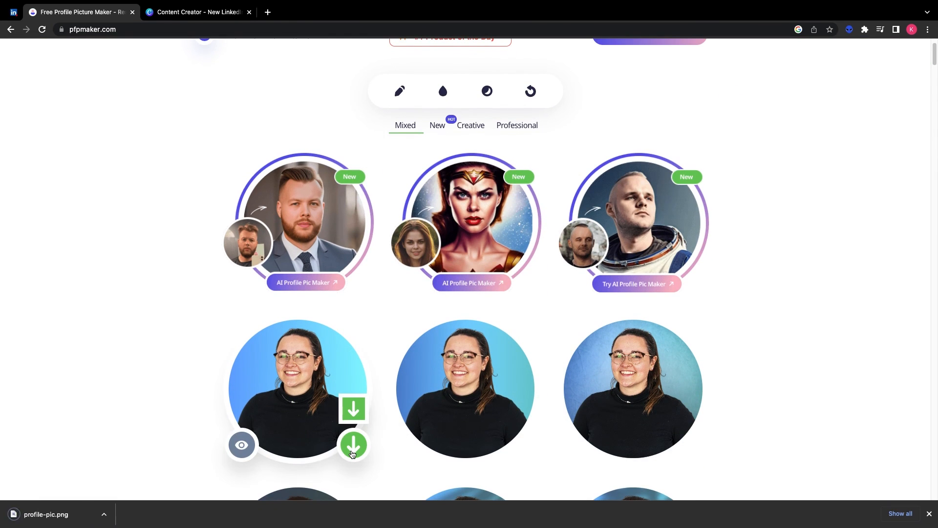